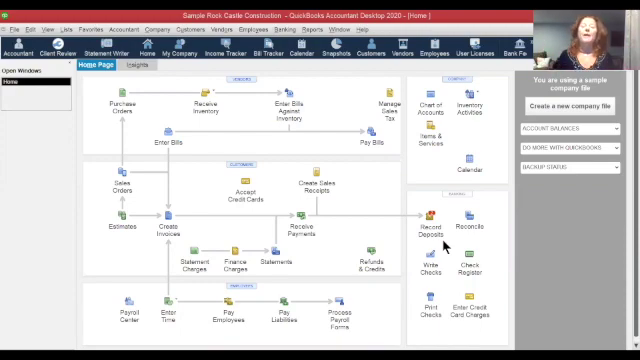
{"action": "mouse_move", "coordinate": [370, 258]}
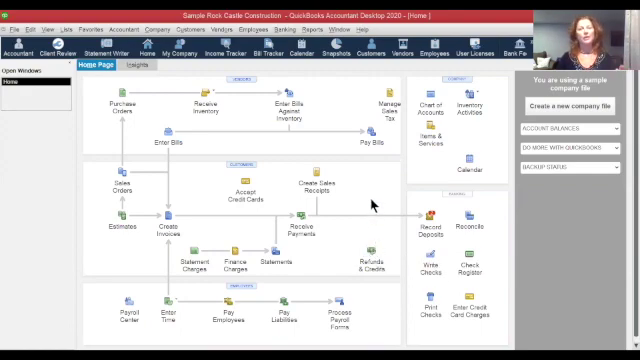
{"action": "mouse_move", "coordinate": [382, 212]}
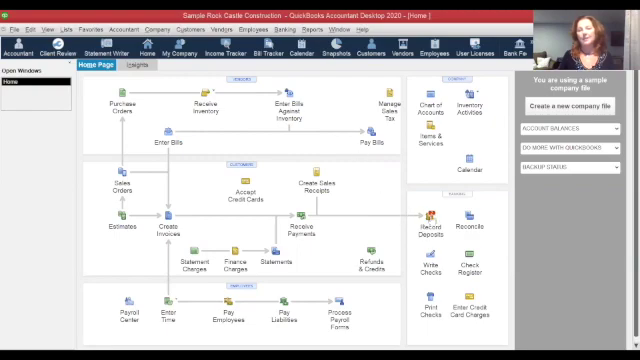
- Record the received customer payment as a deposit via Record Deposits and Payments to Deposit
{"action": "left_click", "coordinate": [430, 218]}
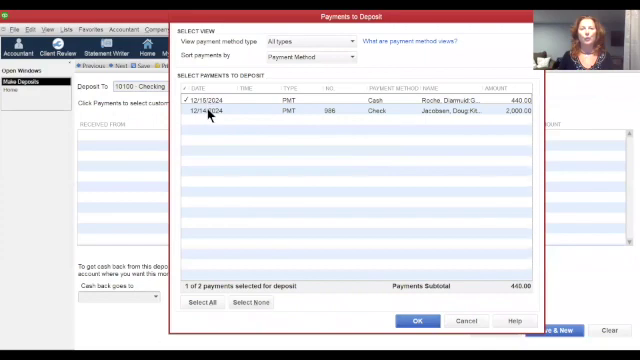
{"action": "left_click", "coordinate": [190, 112]}
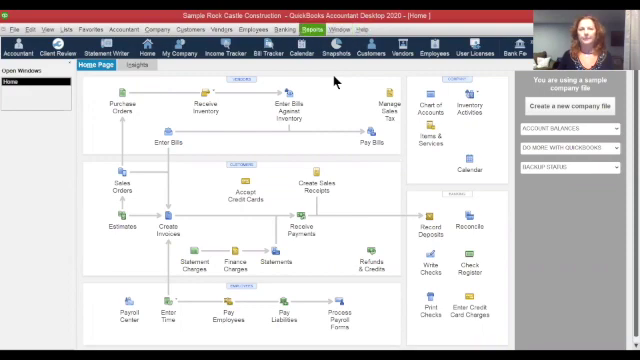
- Run the Audit Trail report for Rock Castle Construction with a chosen date range
{"action": "left_click", "coordinate": [304, 30]}
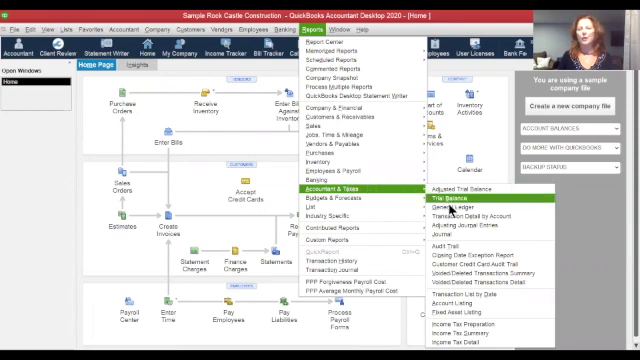
{"action": "mouse_move", "coordinate": [464, 244]}
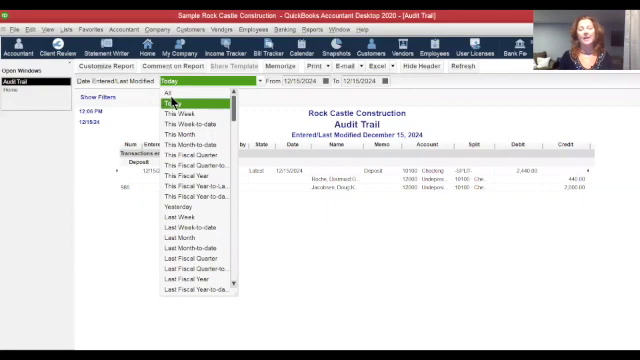
{"action": "left_click", "coordinate": [164, 92]}
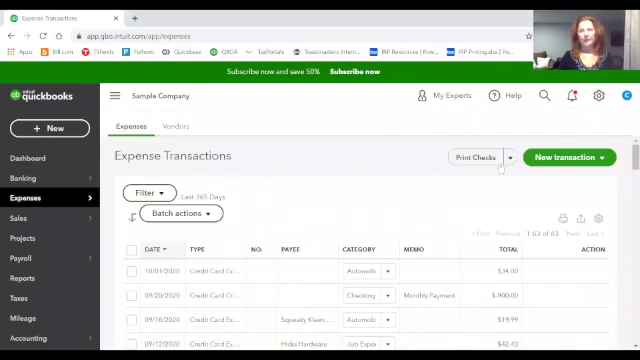
- Enter a new Cal Telephone bill for 500.00 and save it
{"action": "left_click", "coordinate": [568, 160]}
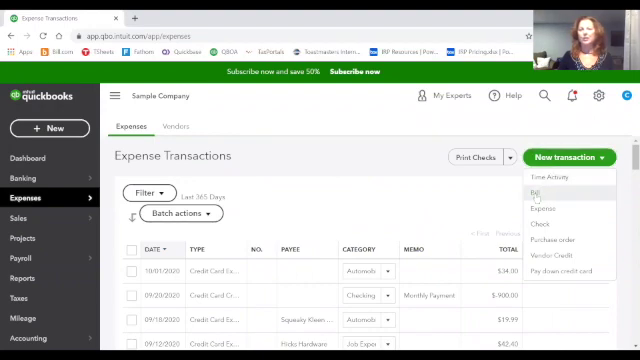
{"action": "left_click", "coordinate": [540, 192]}
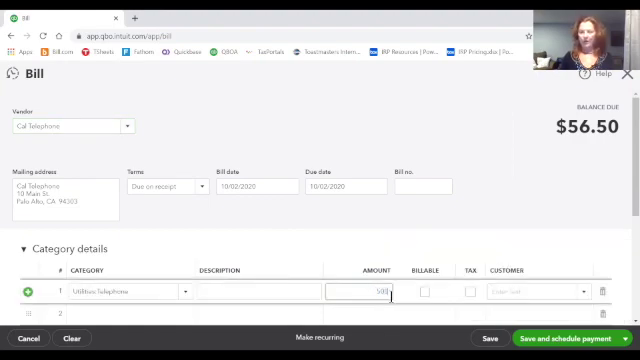
{"action": "type", "text": "500.00"}
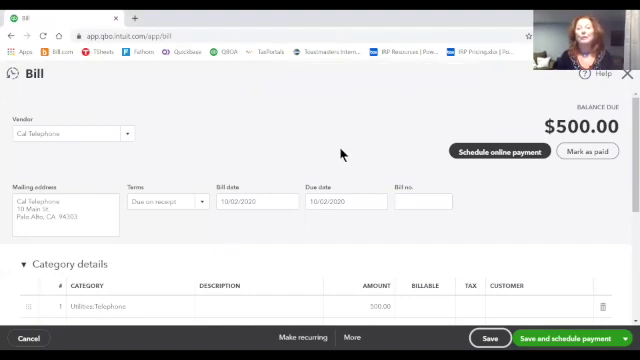
- Correct the saved bill's amount to 50.00 and save it again
{"action": "left_click", "coordinate": [380, 306]}
{"action": "type", "text": "50"}
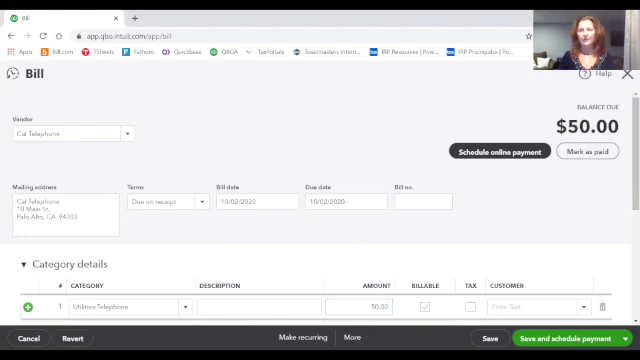
{"action": "left_click", "coordinate": [486, 338]}
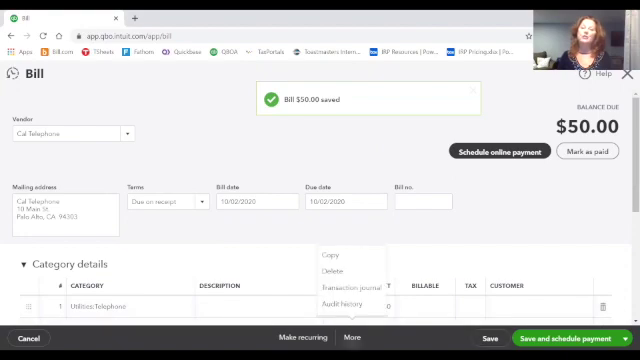
{"action": "mouse_move", "coordinate": [340, 304]}
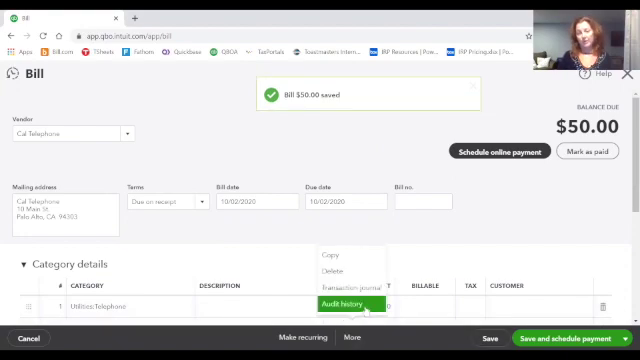
- Show the Cal Telephone bill's audit history with its added and edited entries
{"action": "left_click", "coordinate": [340, 300]}
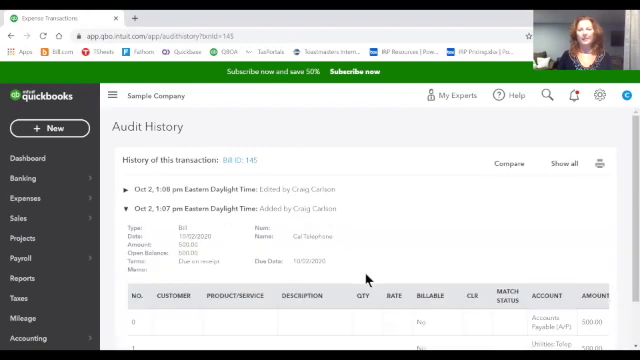
{"action": "scroll", "scroll_direction": "down", "scroll_amount": 3}
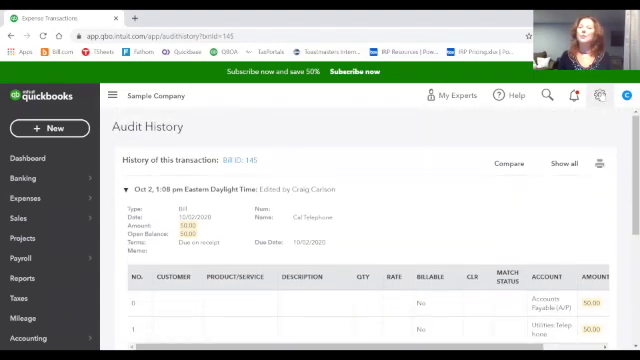
- Show the company audit log from the gear menu, scrolled to the added and edited bill entries
{"action": "left_click", "coordinate": [600, 100]}
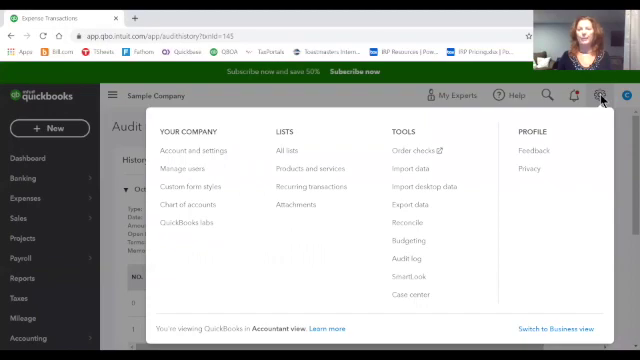
{"action": "mouse_move", "coordinate": [398, 256]}
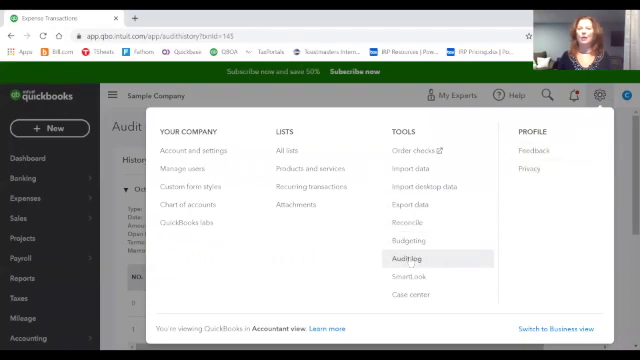
{"action": "left_click", "coordinate": [410, 262]}
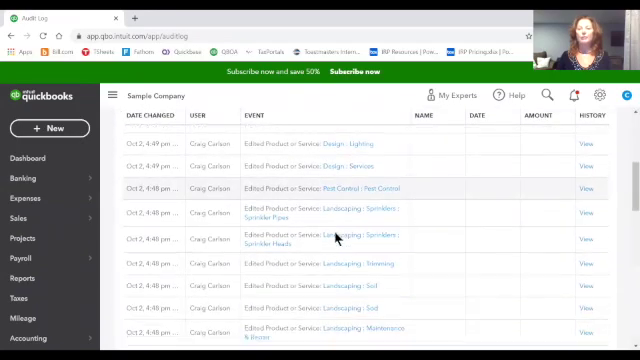
{"action": "scroll", "scroll_direction": "down", "scroll_amount": 3}
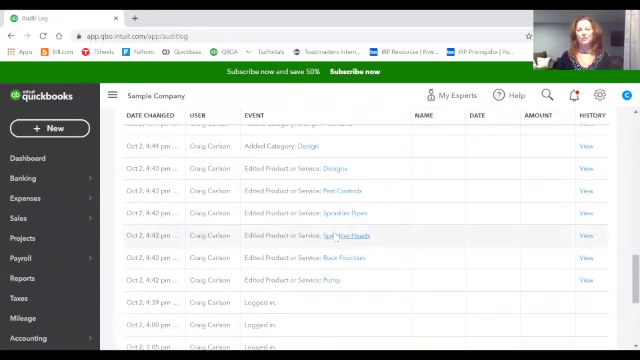
{"action": "scroll", "scroll_direction": "down", "scroll_amount": 3}
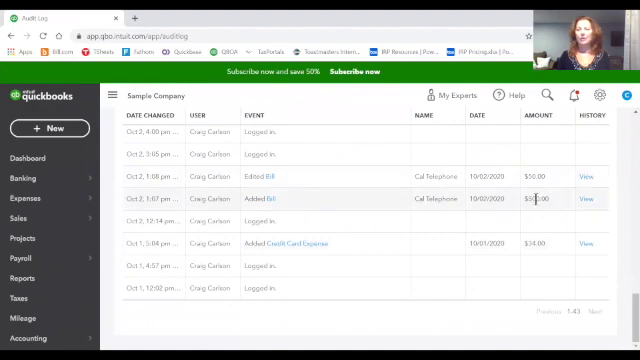